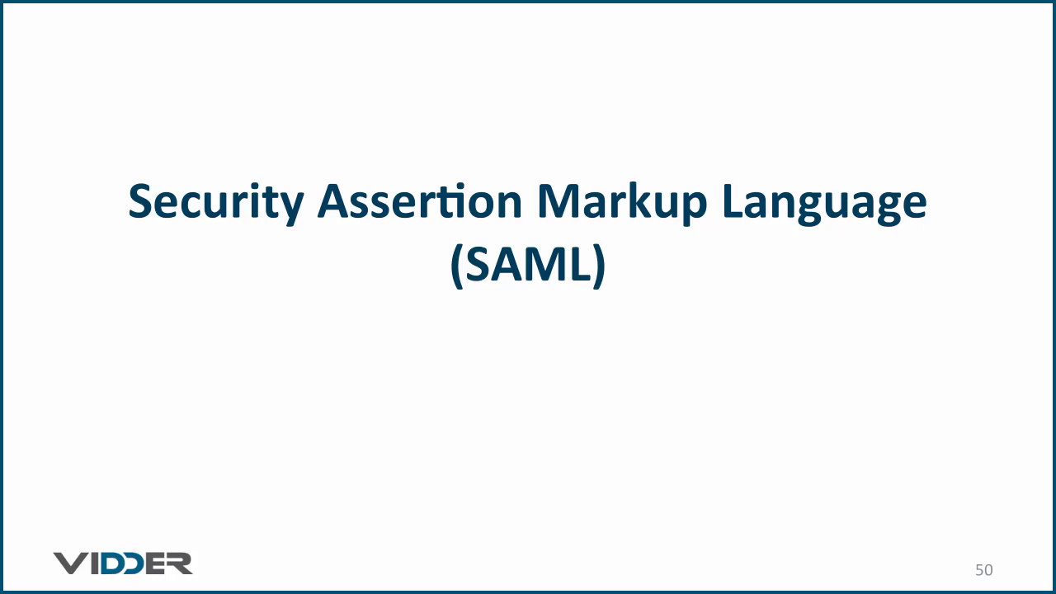
# Step: Advance to slide 52, 'Typical Operation', showing the web server with a SAML SP plugin
pyautogui.press('Right')
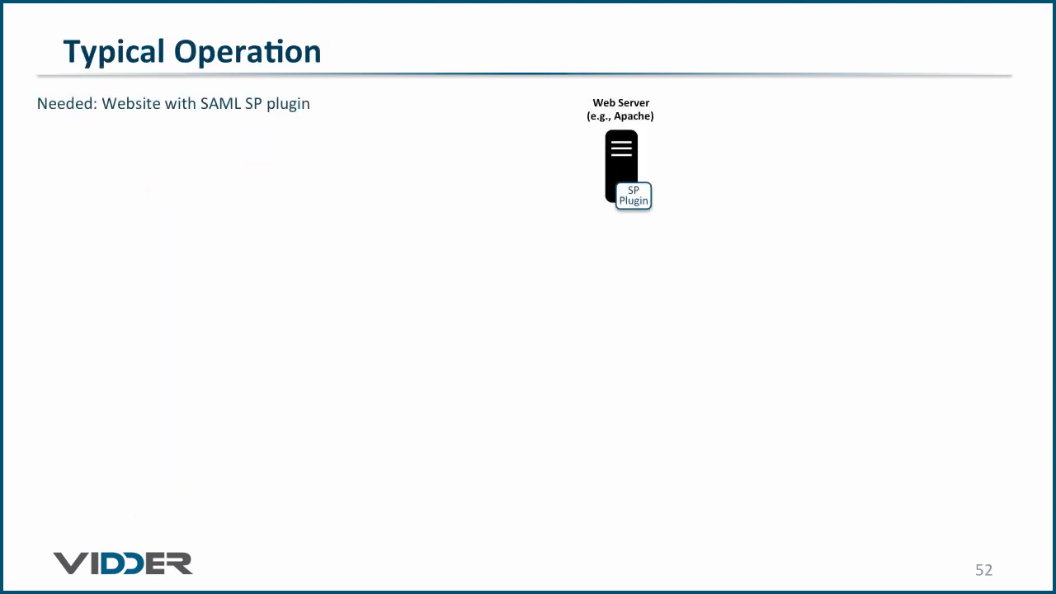
# Step: Reveal the IdP with Active Directory, client access, SP interception, 302 redirect and credentials steps
pyautogui.press('right')
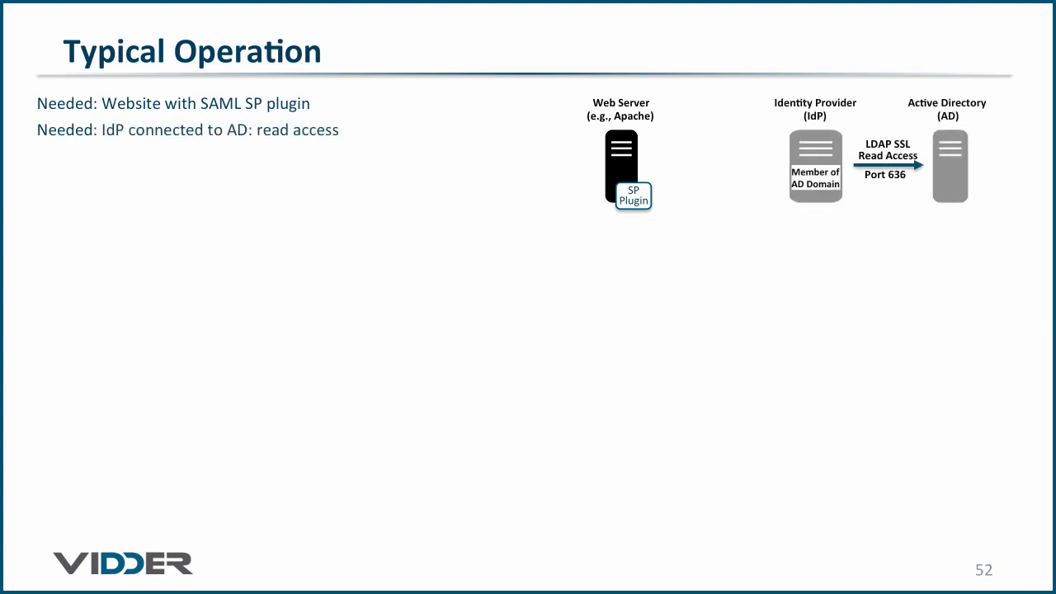
pyautogui.press('right')
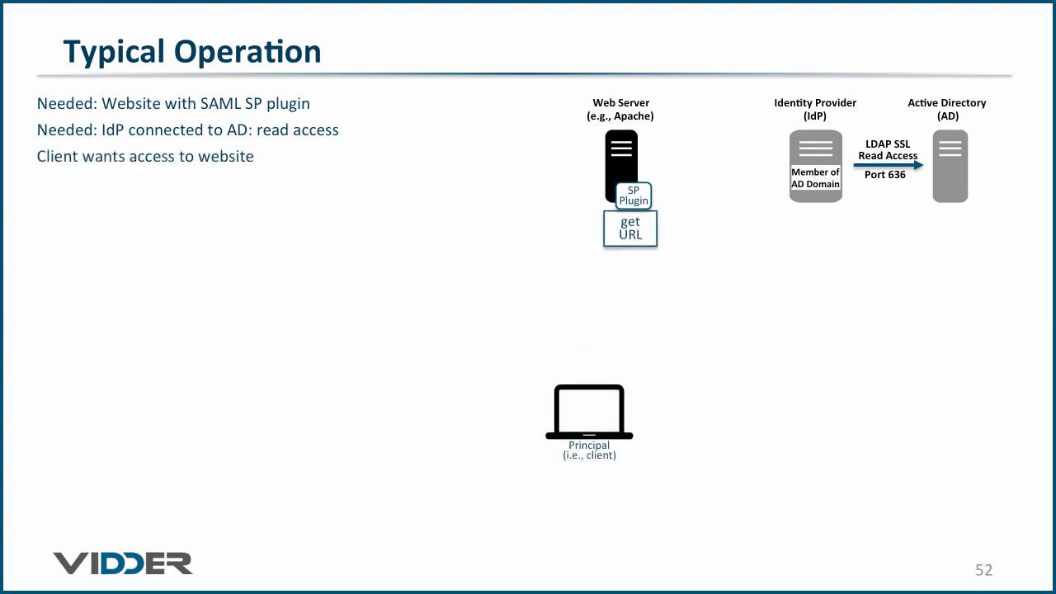
pyautogui.press('right')
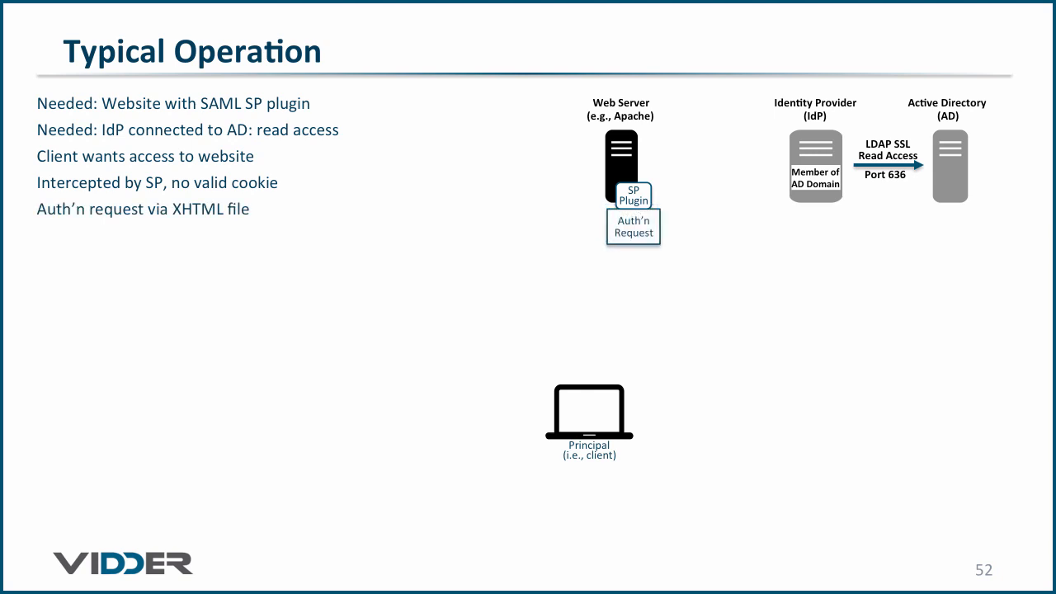
pyautogui.press('right')
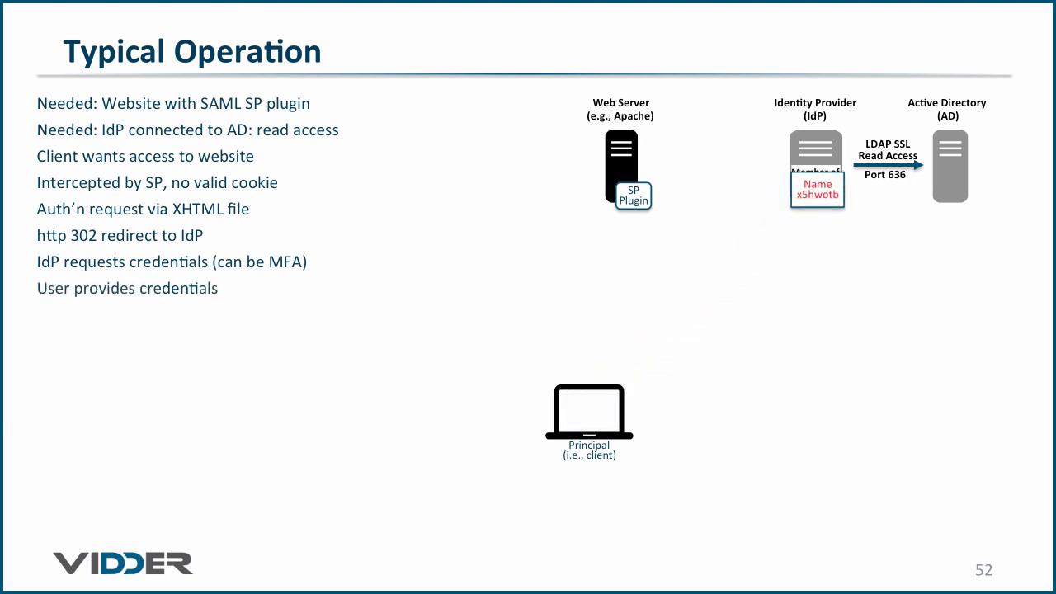
pyautogui.press('right')
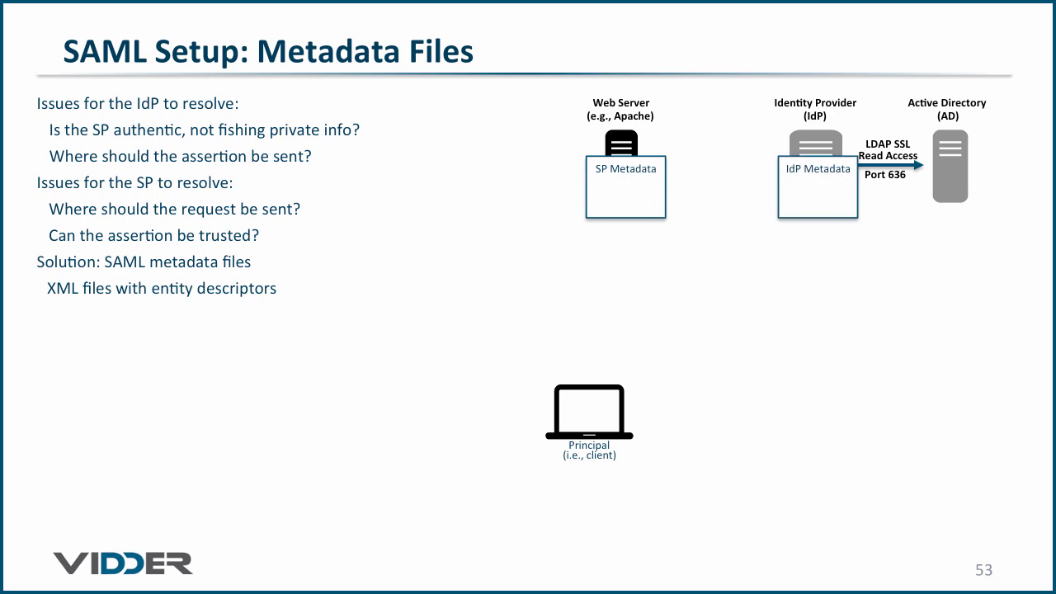
# Step: Show the bullet on two-way metadata exchange: SP -> IdP and IdP -> SP
pyautogui.write('SP -> IdP; IdP -> SP')
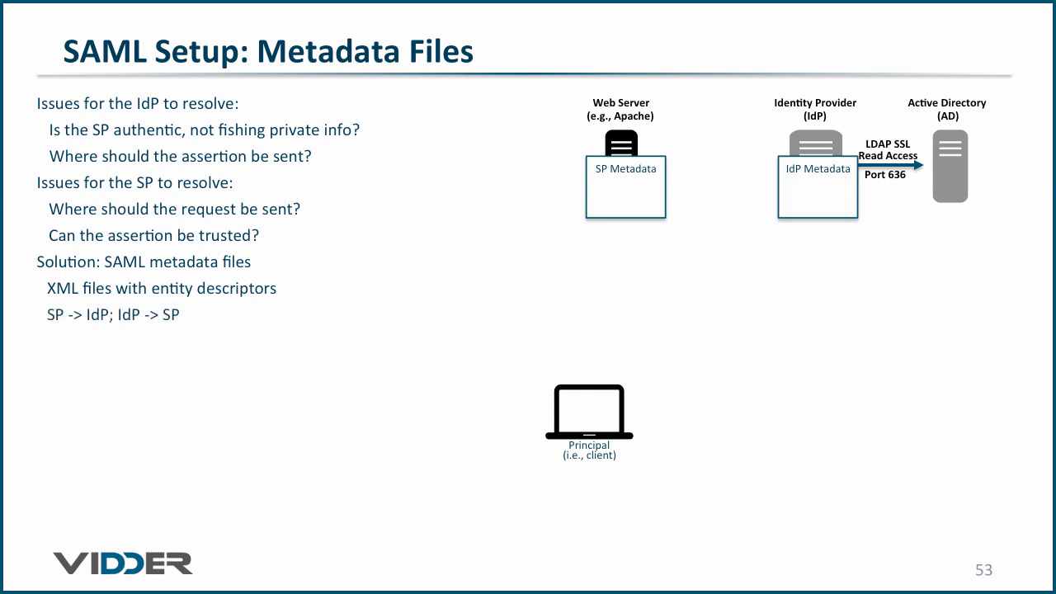